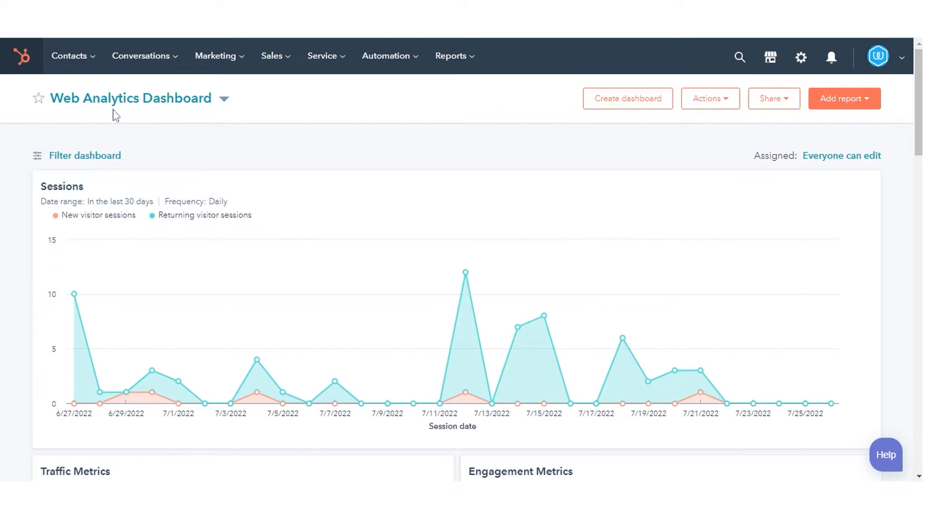
# - Open the Chatflows list under Conversations from the top navigation
pyautogui.click(141, 56)
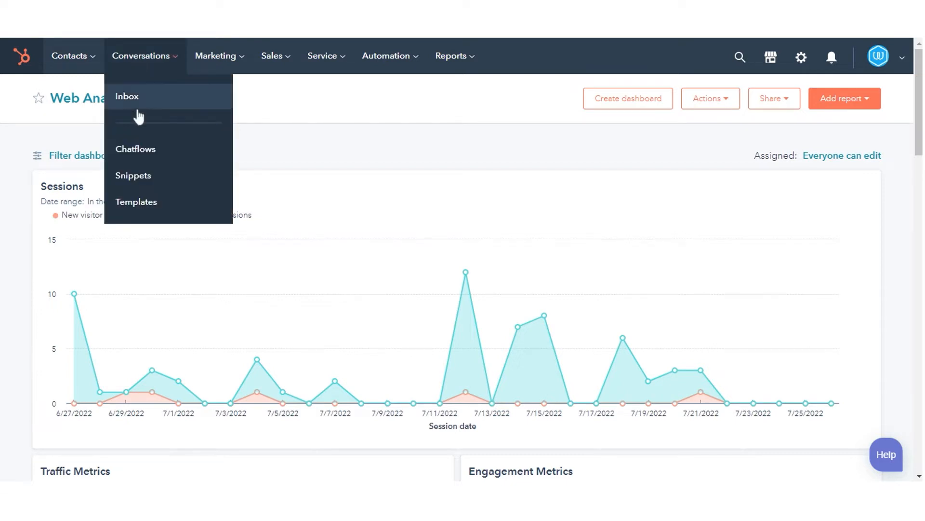
pyautogui.click(140, 55)
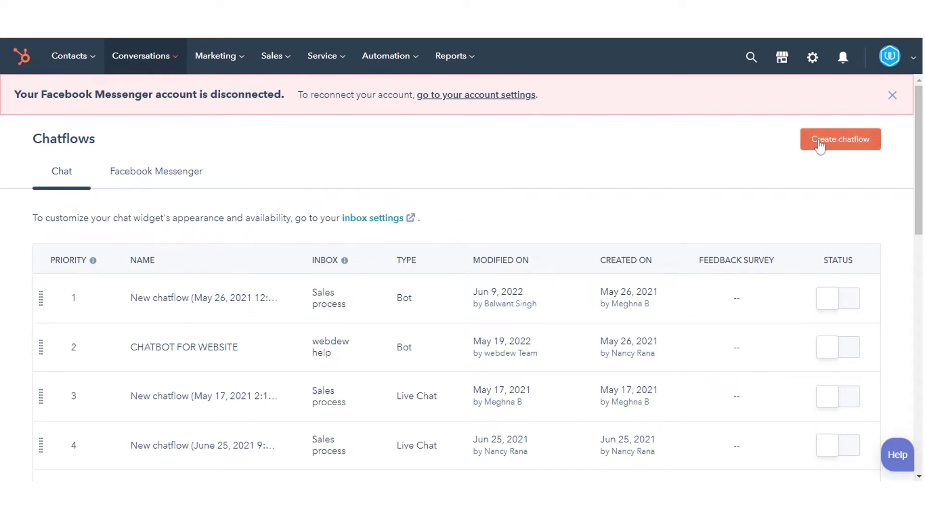
# - Start a new chatflow and pick the Qualify leads bot template
pyautogui.click(839, 139)
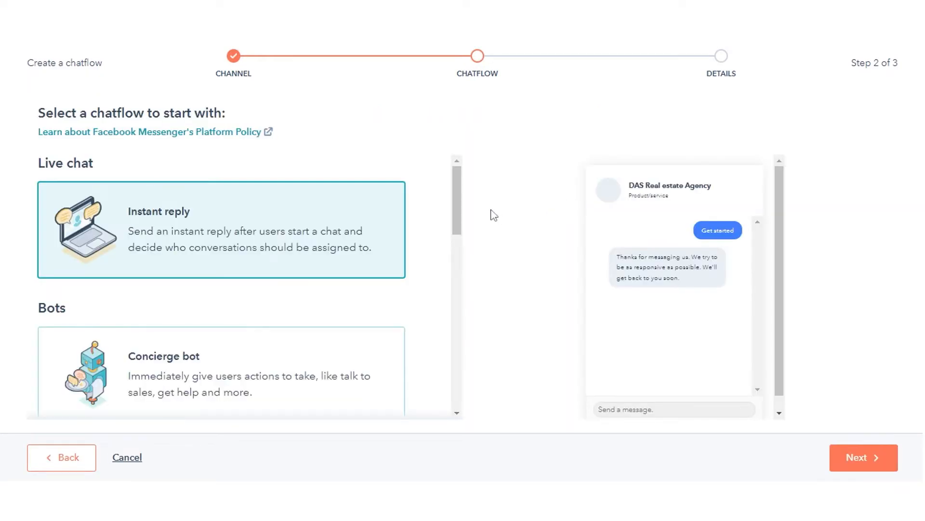
pyautogui.scroll(-3)
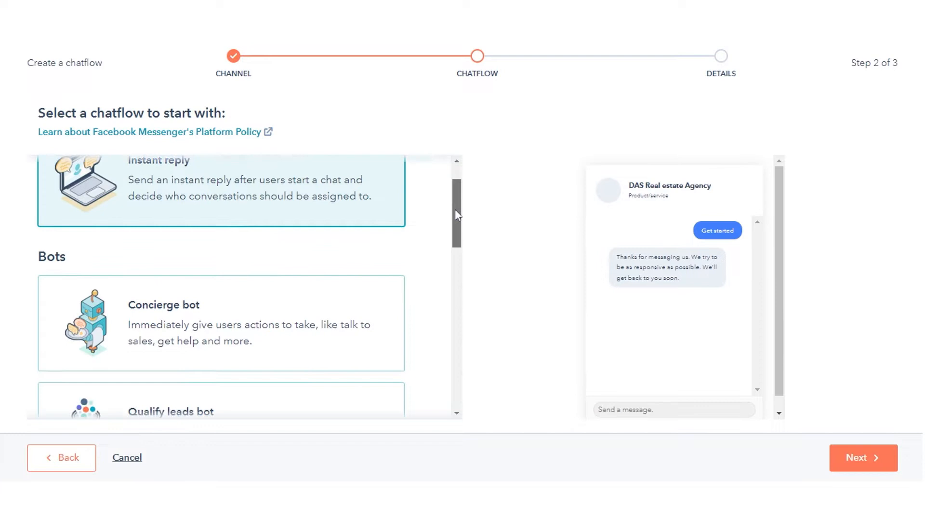
pyautogui.scroll(-3)
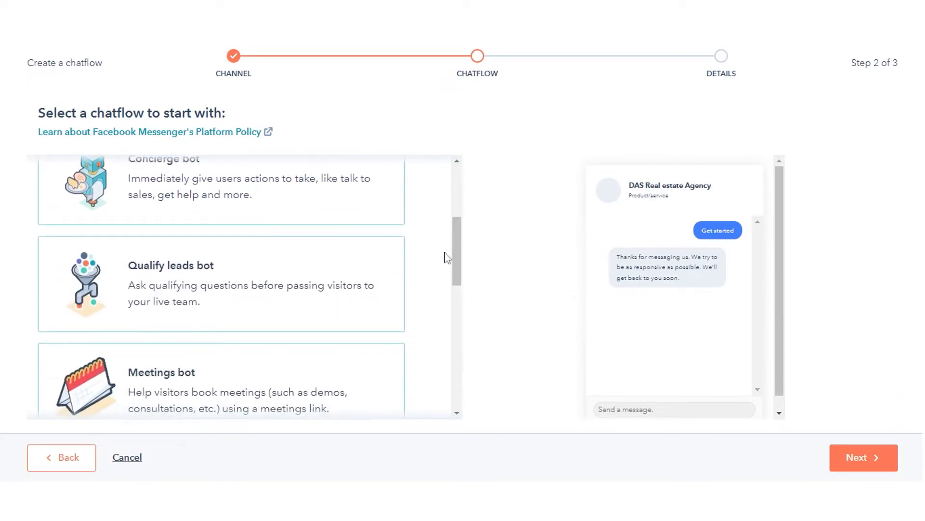
pyautogui.click(221, 283)
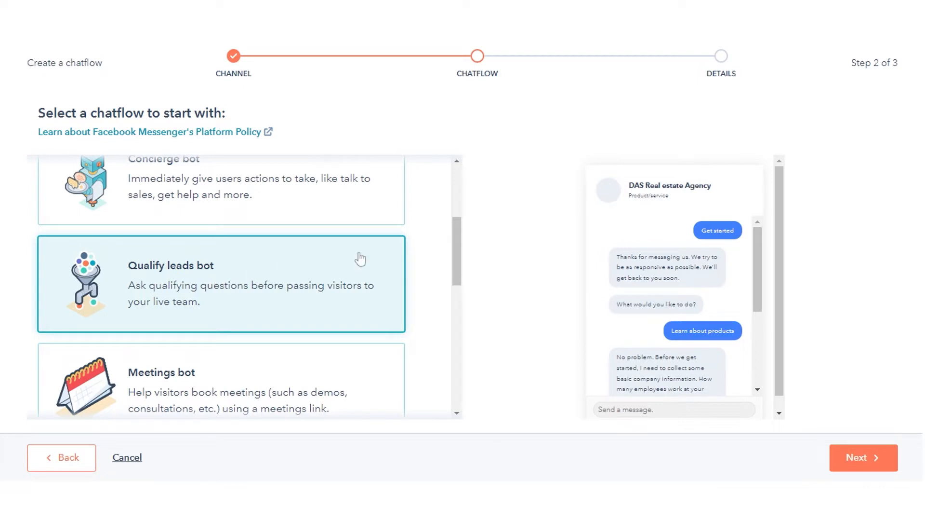
pyautogui.moveTo(521, 297)
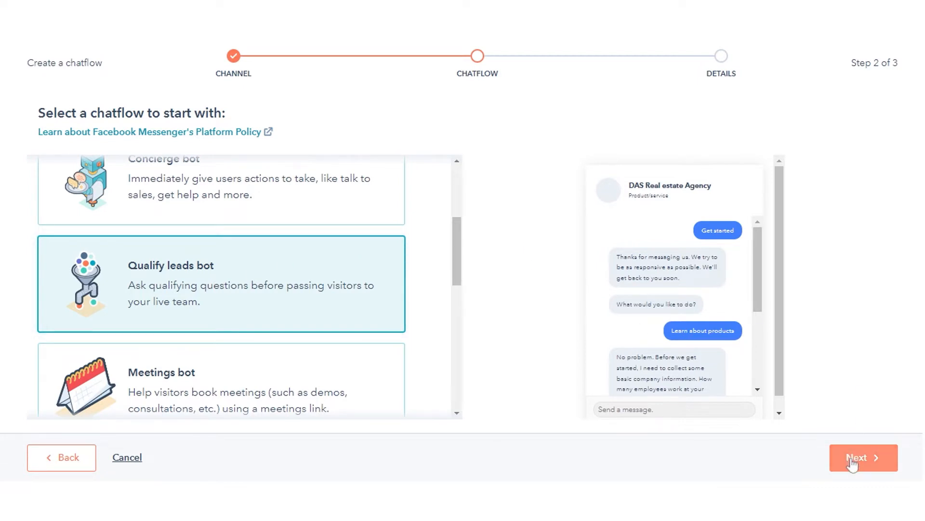
# - Create the chatflow for the DAS Real estate Agency Facebook page in English
pyautogui.click(863, 457)
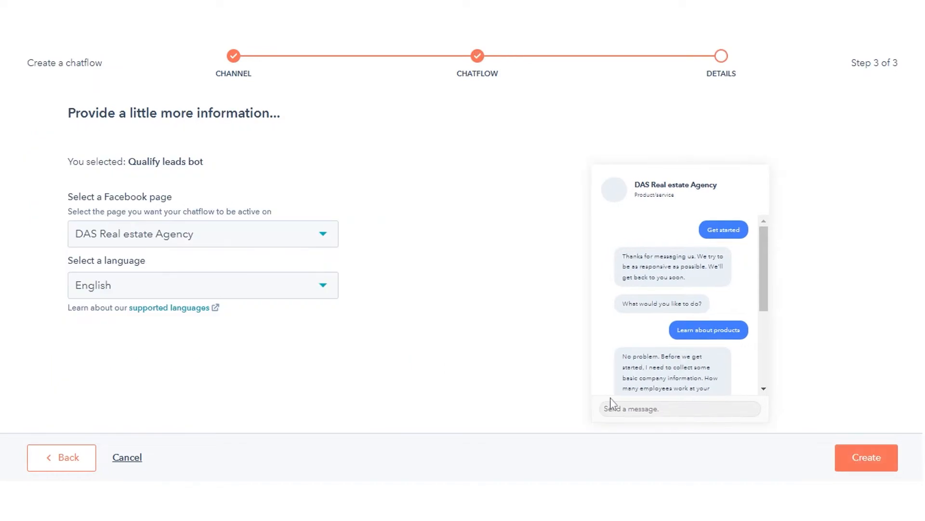
pyautogui.click(202, 234)
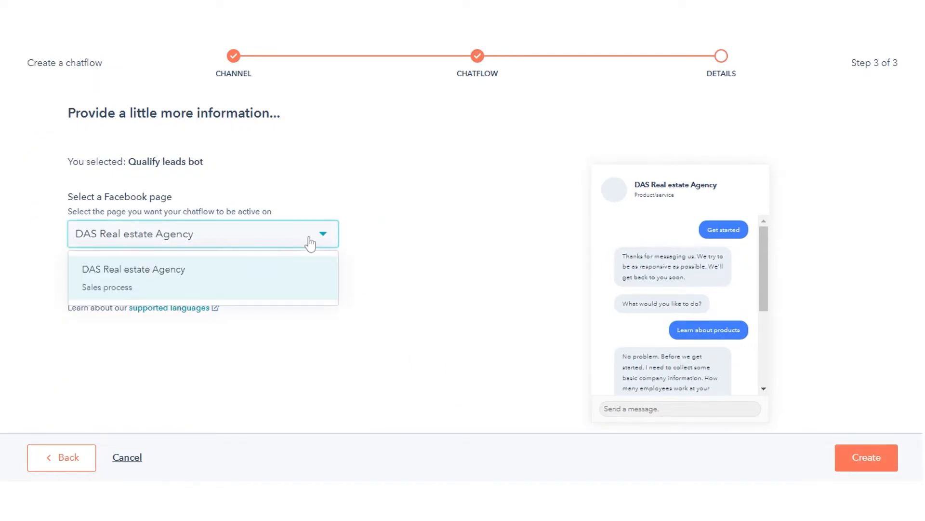
pyautogui.click(134, 269)
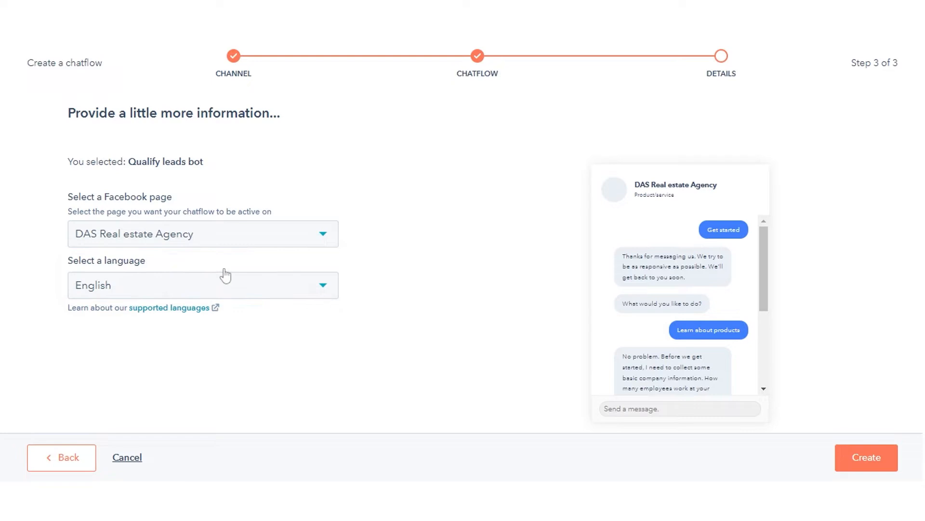
pyautogui.click(202, 284)
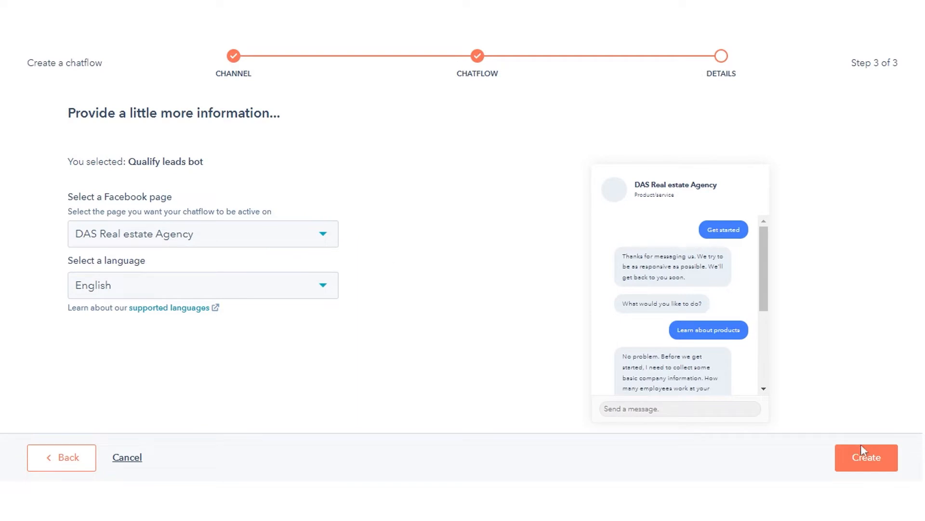
pyautogui.click(865, 457)
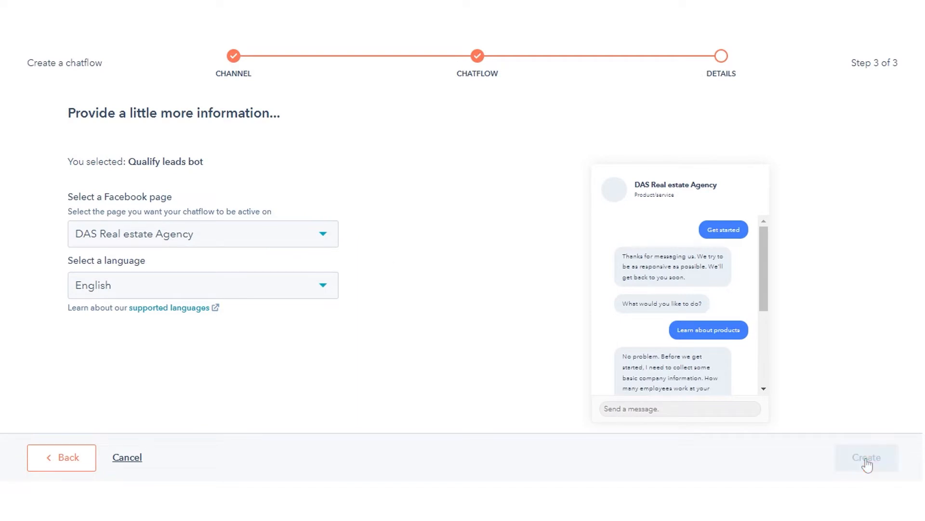
pyautogui.click(866, 457)
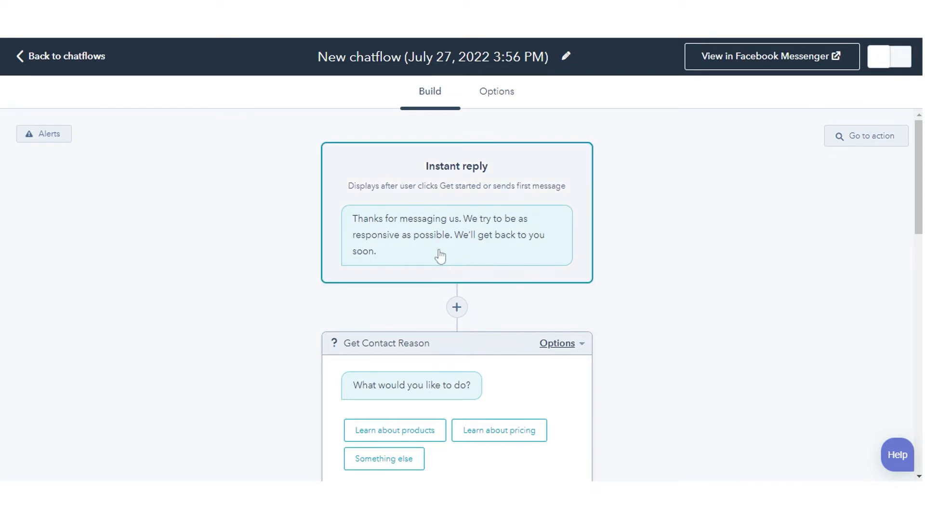
# - Append '!!' to the instant reply text so it ends with 'soon!!' and save
pyautogui.click(441, 235)
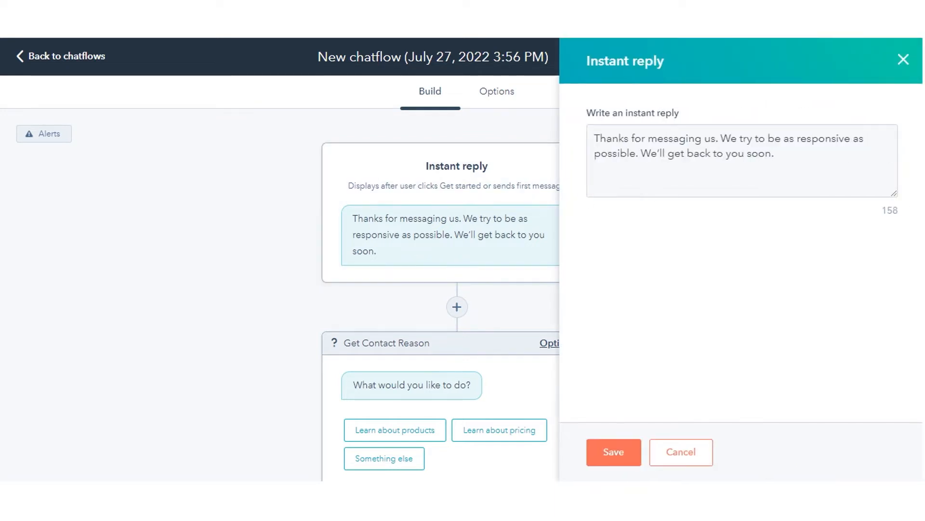
pyautogui.click(738, 160)
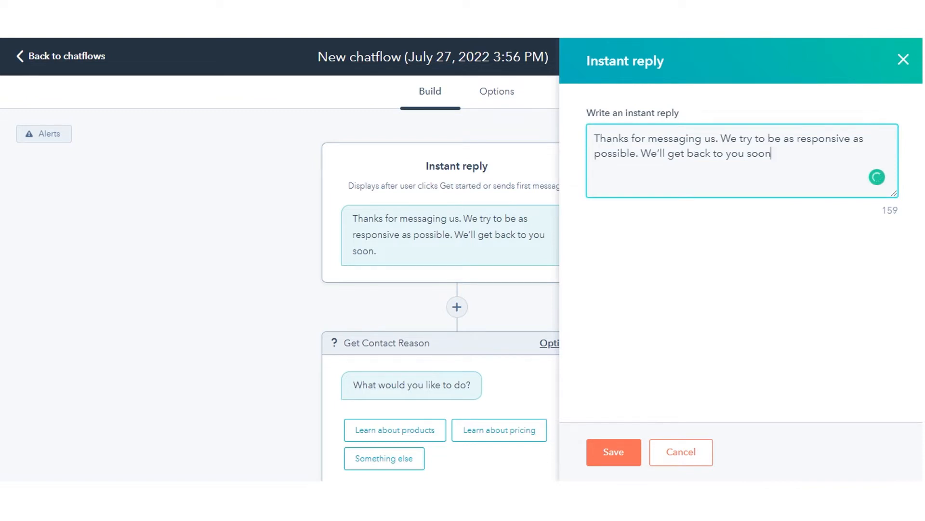
pyautogui.write('!!')
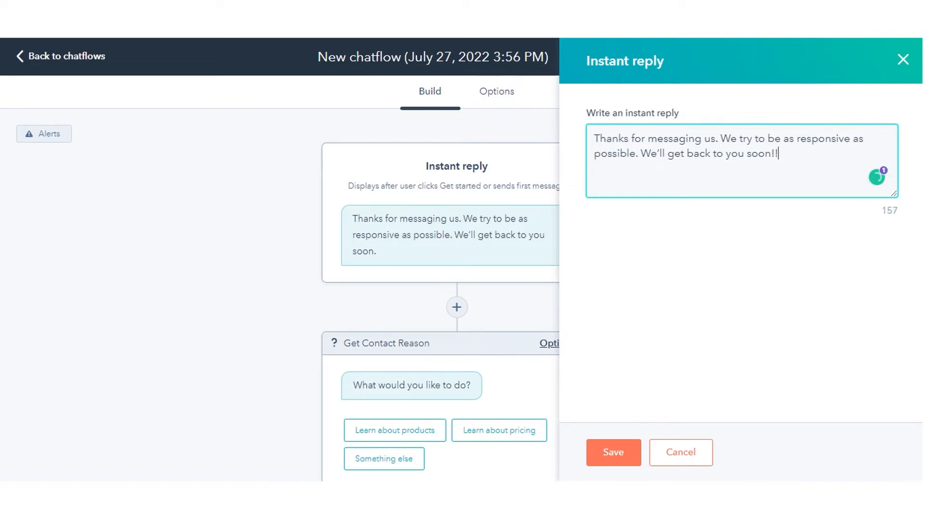
pyautogui.click(612, 452)
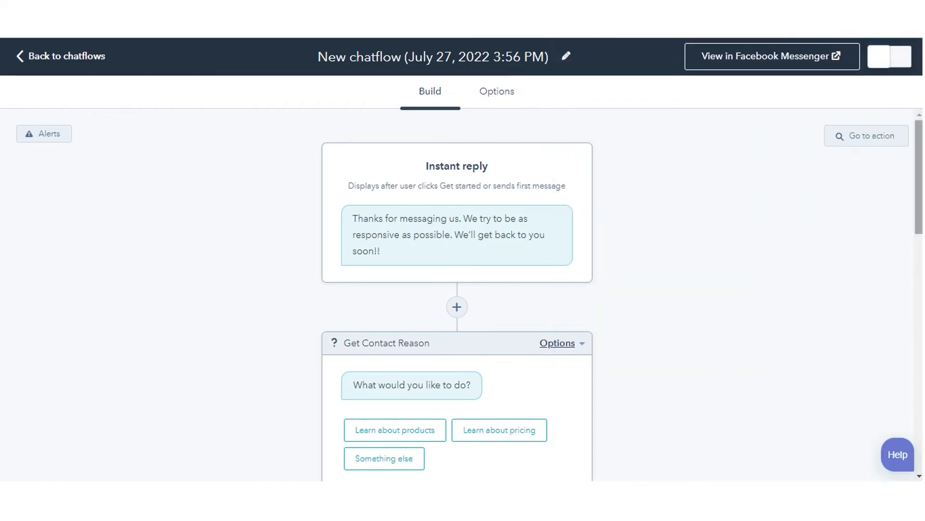
# - Set Typing delay to 'Slight delay (500ms)' and Session timeout to 'Reset after 1 hour'
pyautogui.click(497, 91)
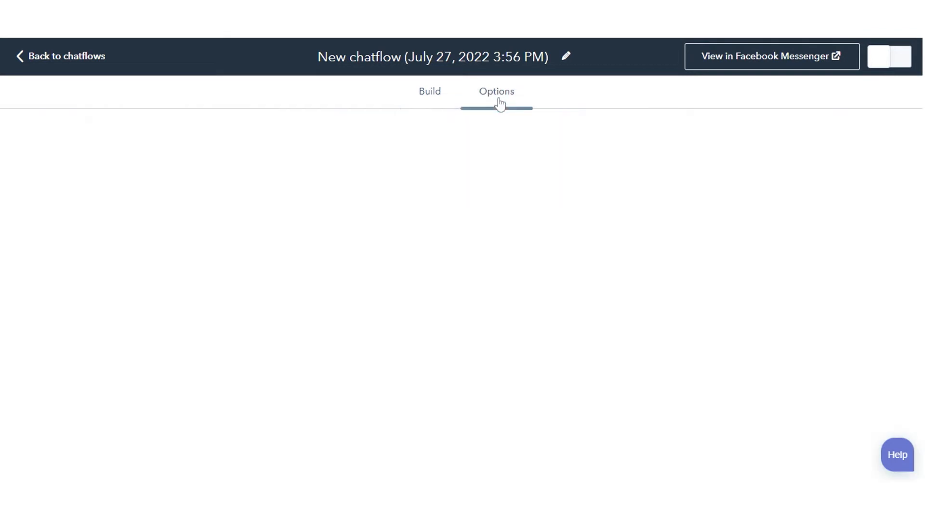
pyautogui.click(497, 92)
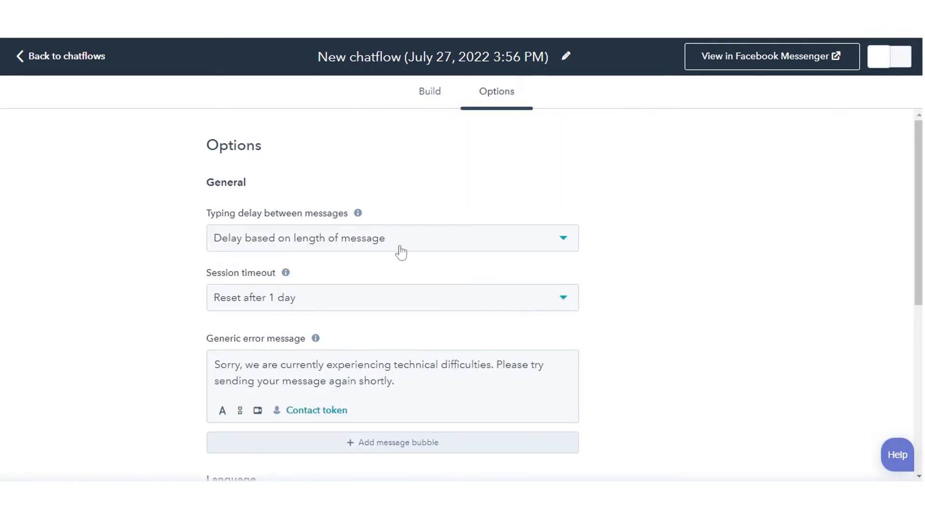
pyautogui.click(391, 237)
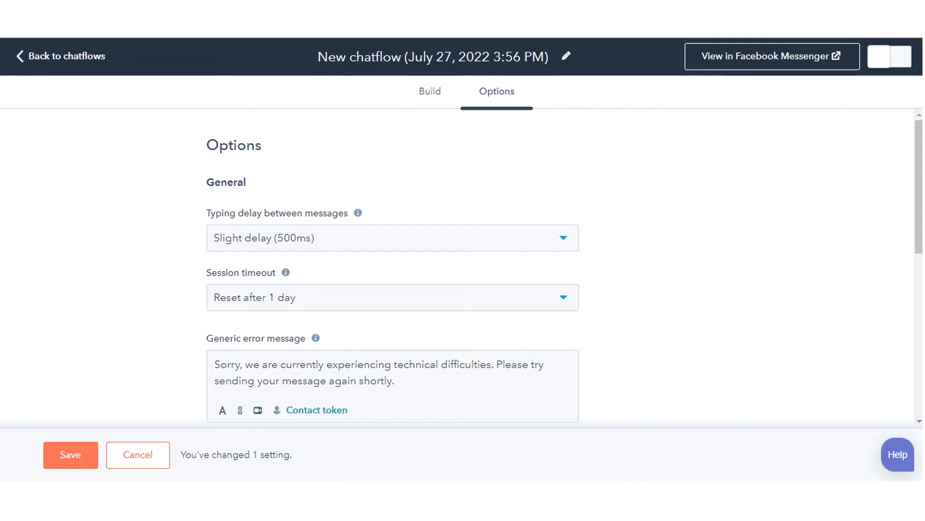
pyautogui.click(391, 297)
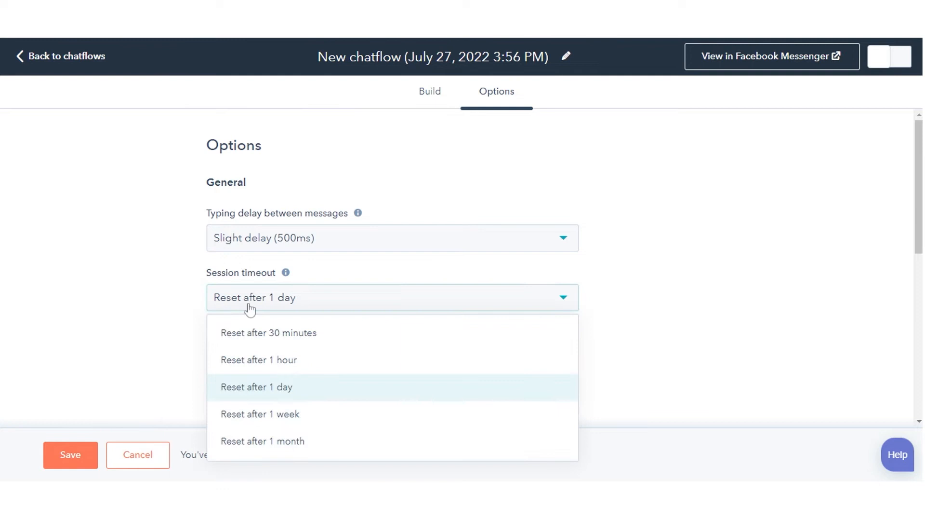
pyautogui.click(258, 360)
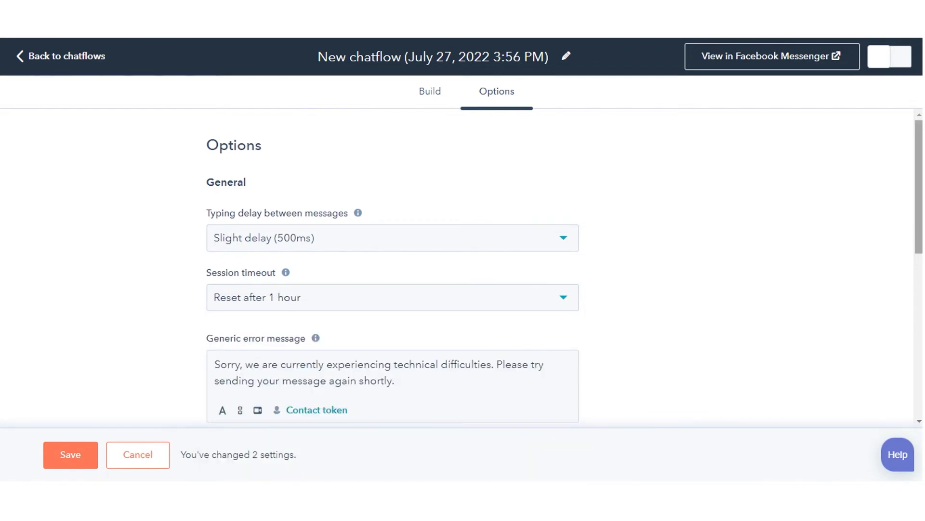
# - Replace the generic error message's final period with '!!' so it ends 'shortly!!'
pyautogui.scroll(-3)
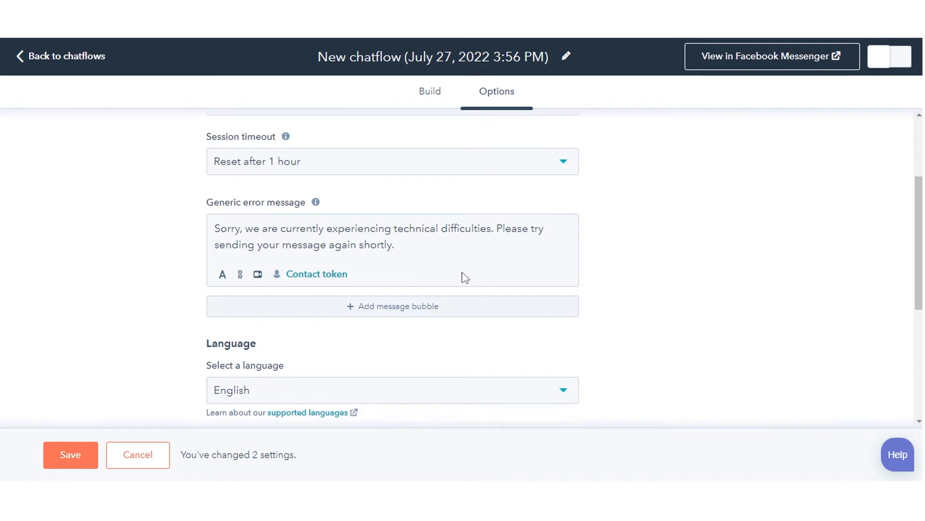
pyautogui.click(378, 236)
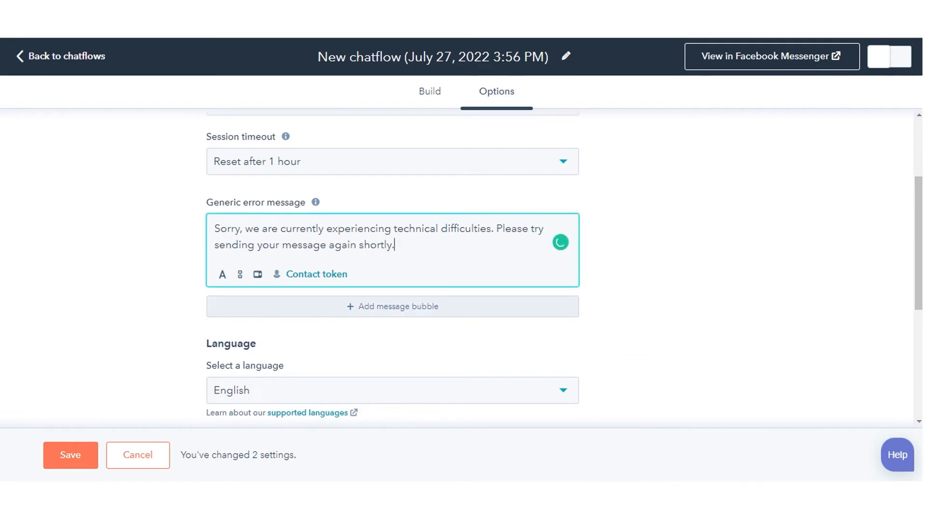
pyautogui.press('Backspace')
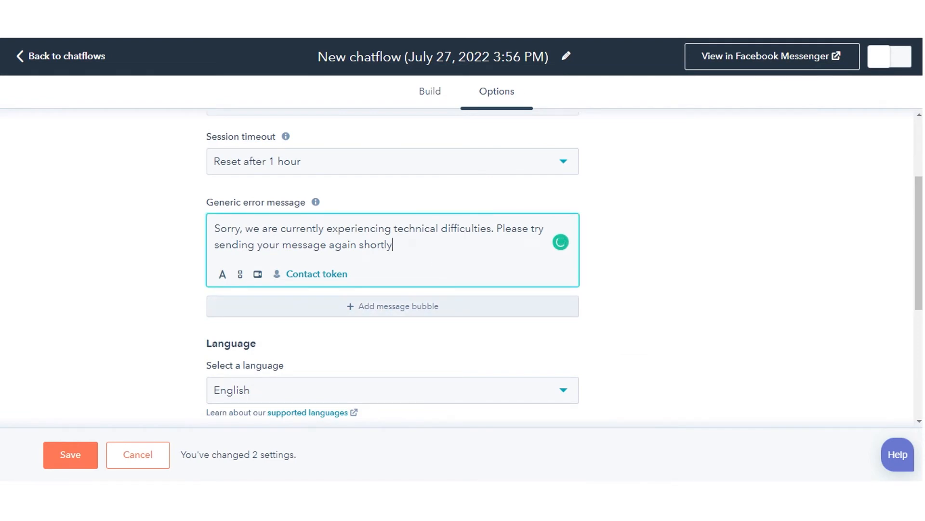
pyautogui.write('!!')
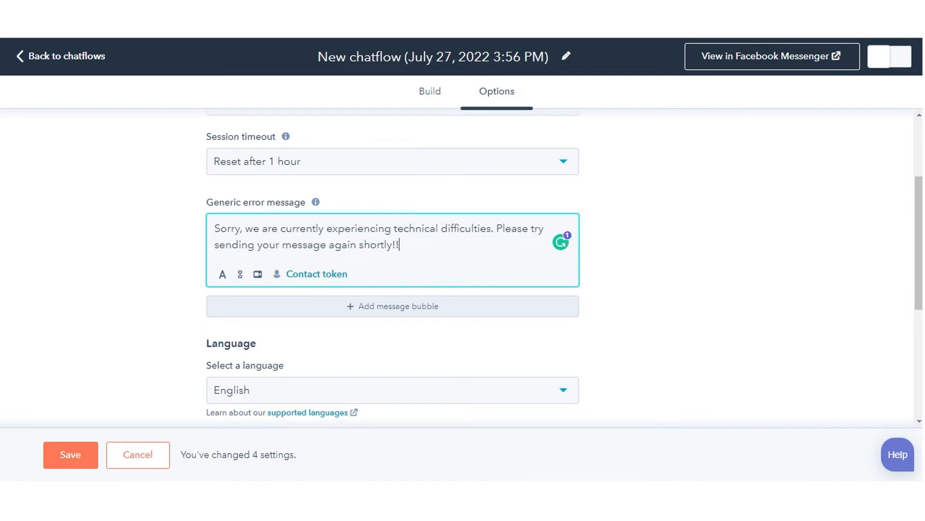
pyautogui.moveTo(705, 262)
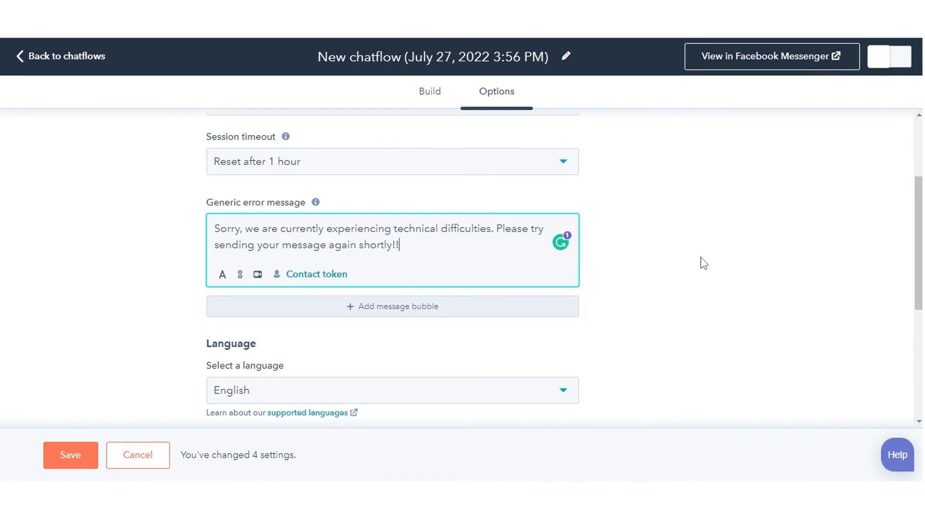
# - Select Dutch in the chatflow's Language dropdown
pyautogui.scroll(-3)
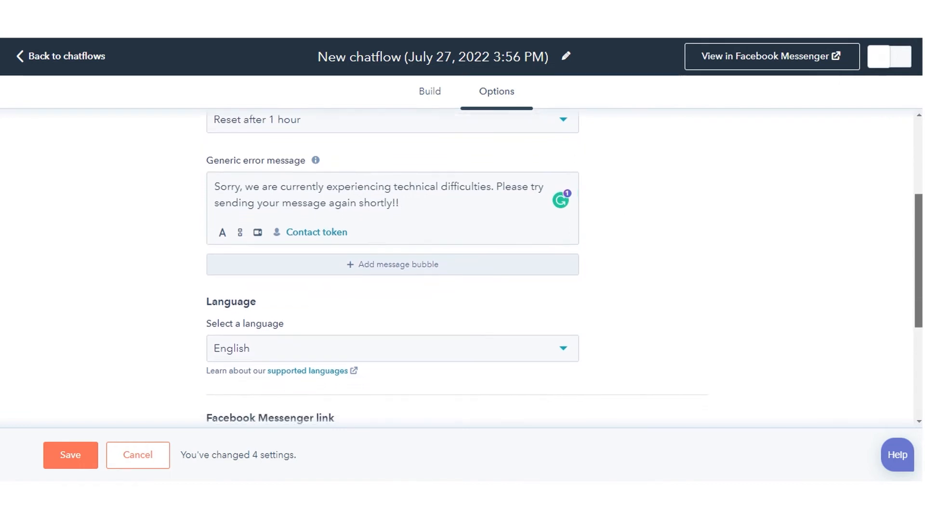
pyautogui.scroll(-3)
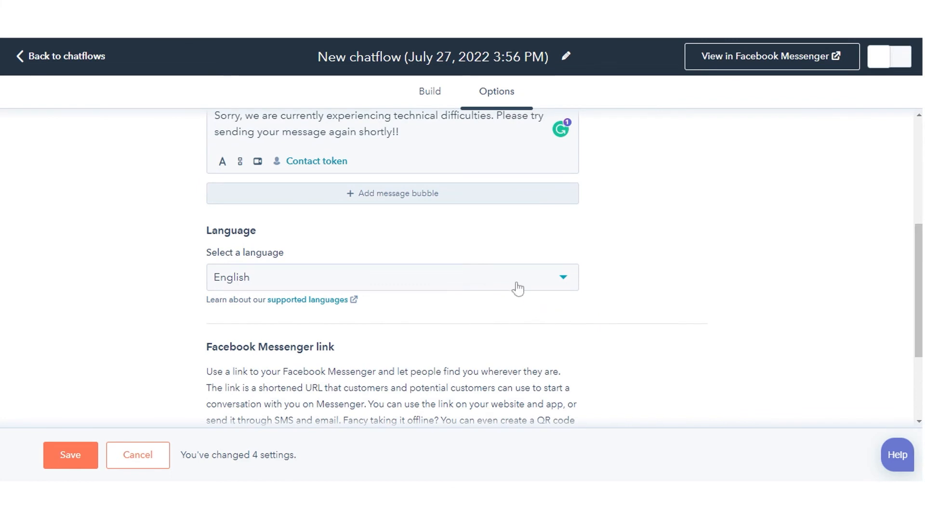
pyautogui.click(392, 277)
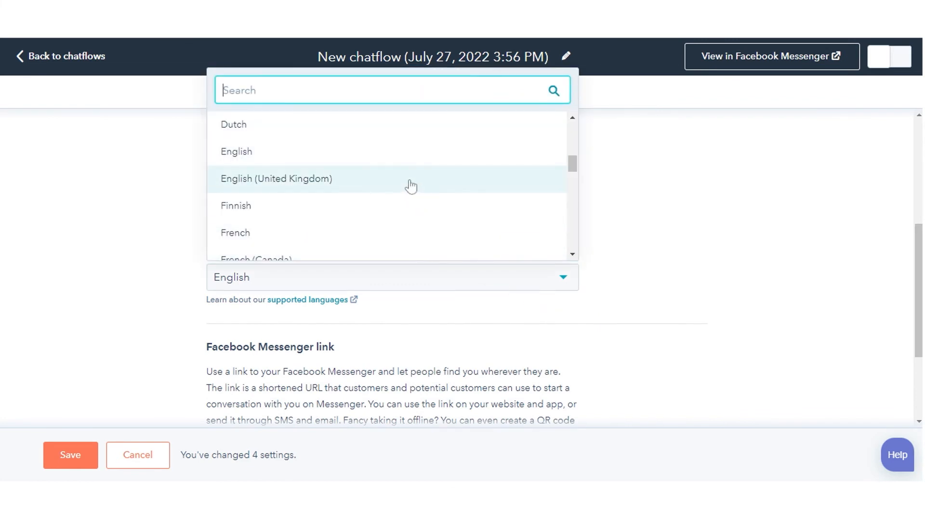
pyautogui.click(234, 124)
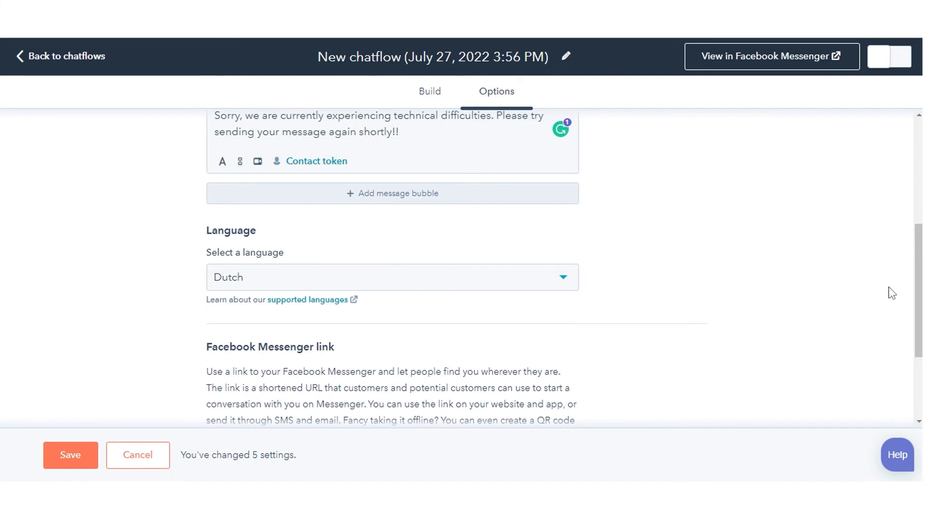
pyautogui.moveTo(815, 160)
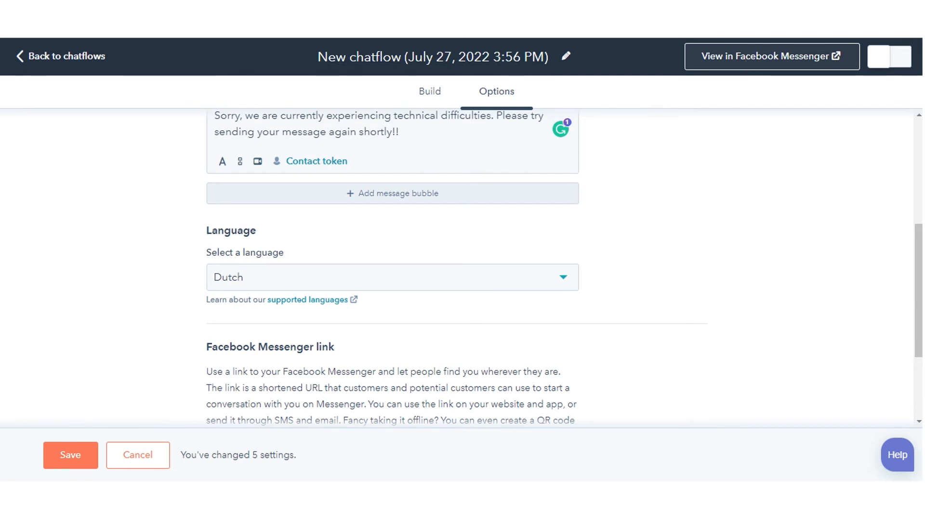
# - Enable the chatflow with the header toggle and copy the Facebook Messenger link
pyautogui.click(69, 455)
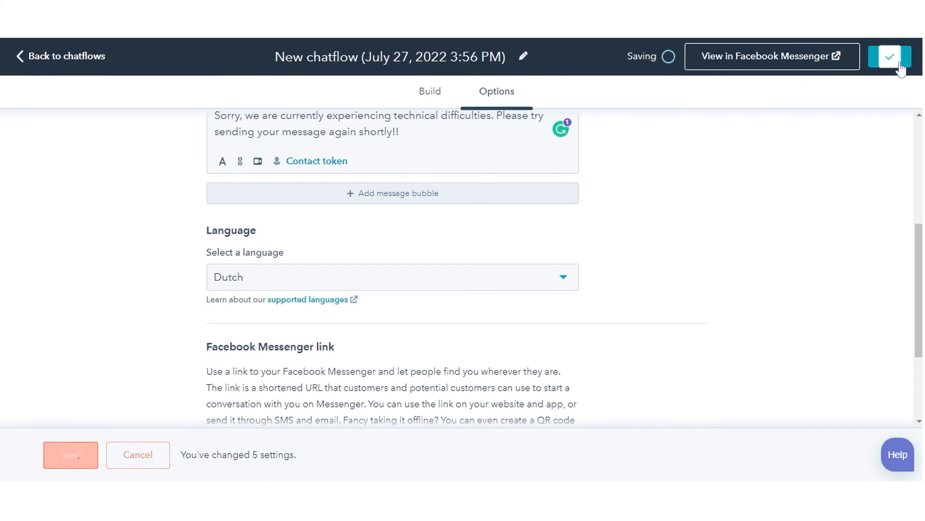
pyautogui.click(890, 56)
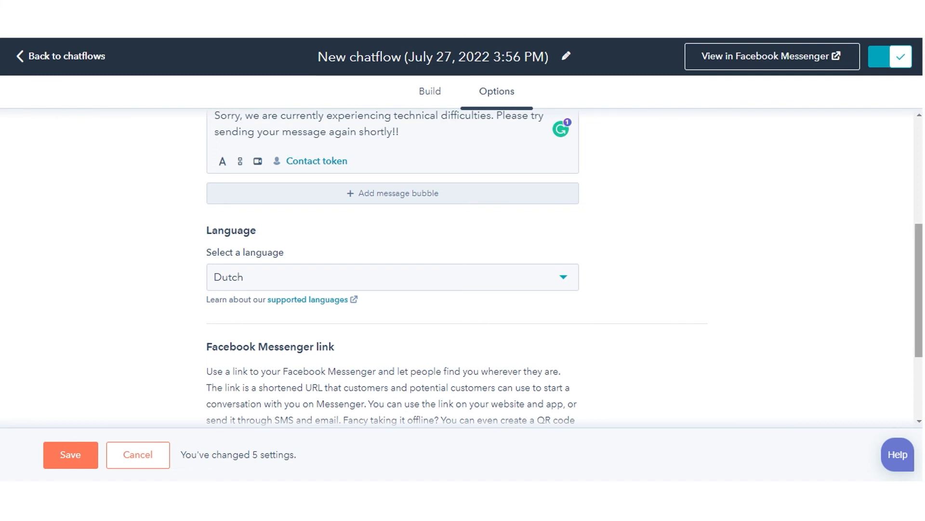
pyautogui.click(549, 353)
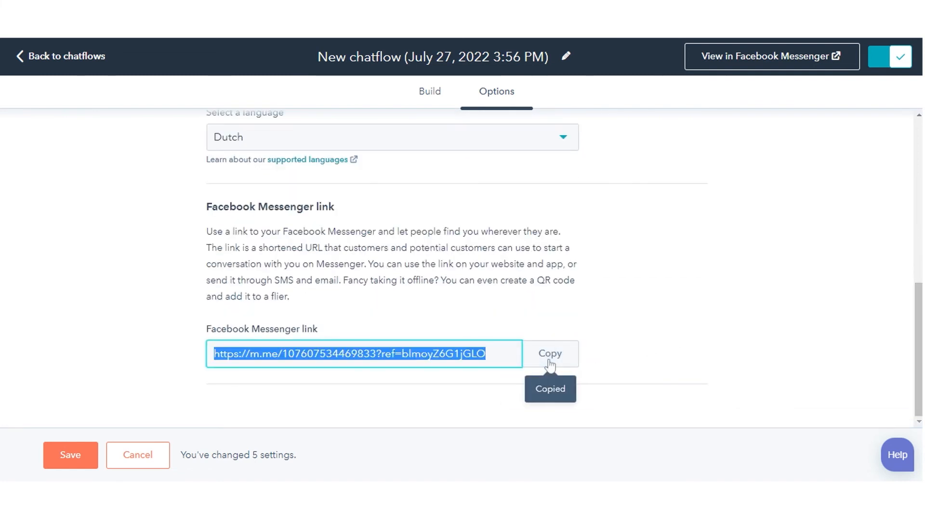